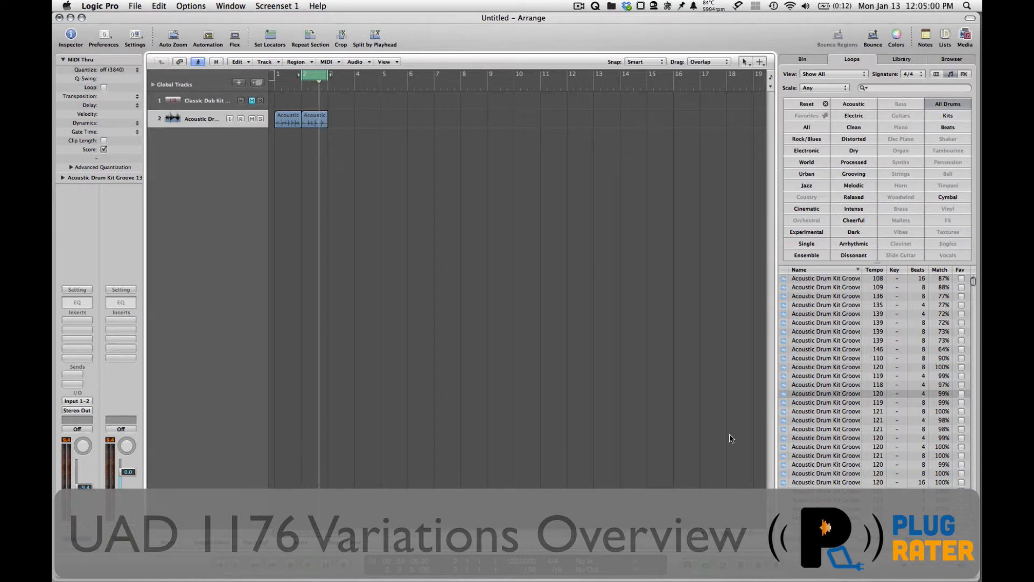
mouse_move(762, 382)
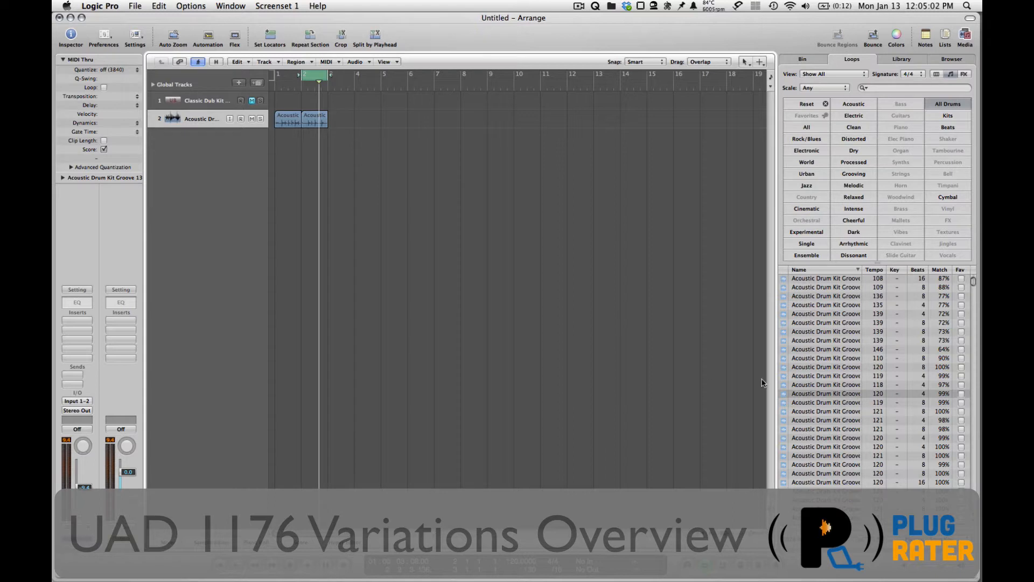
mouse_move(172, 181)
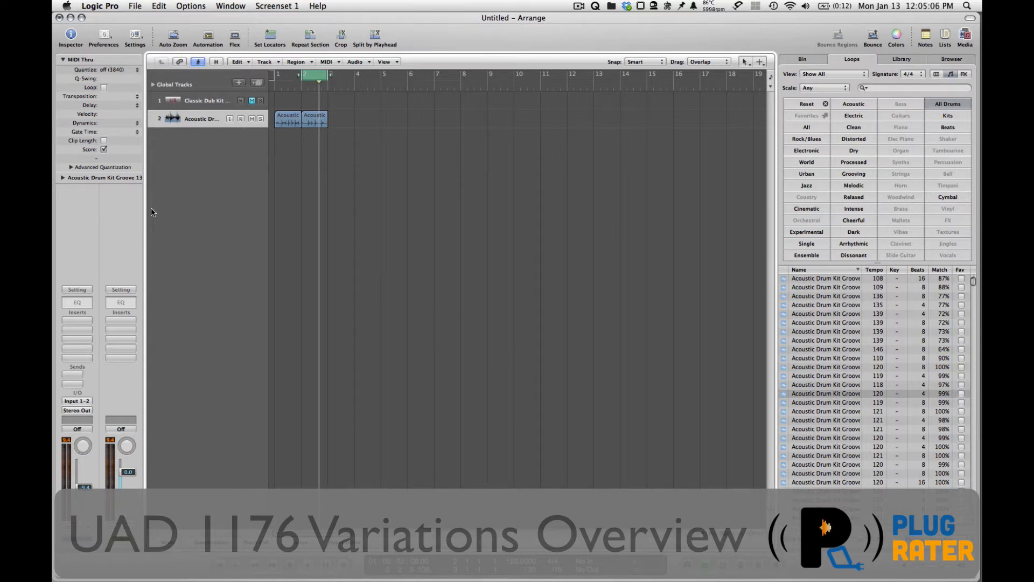
mouse_move(77, 325)
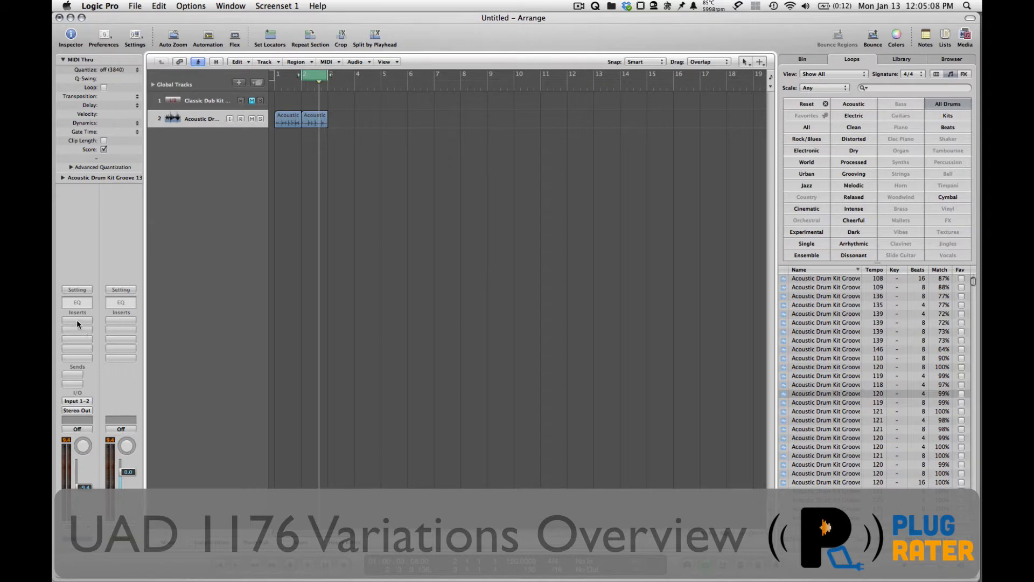
- Insert the UAD UA 1176 Rev A compressor on the drum groove track
left_click(76, 321)
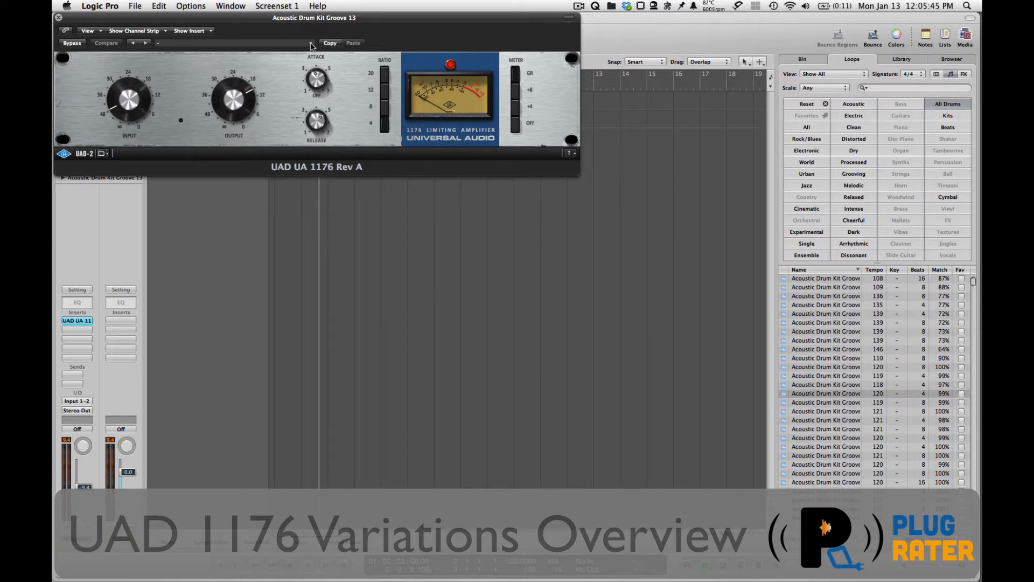
- Show the 1176 Rev A's Factory Presets submenu from its settings menu
left_click(309, 43)
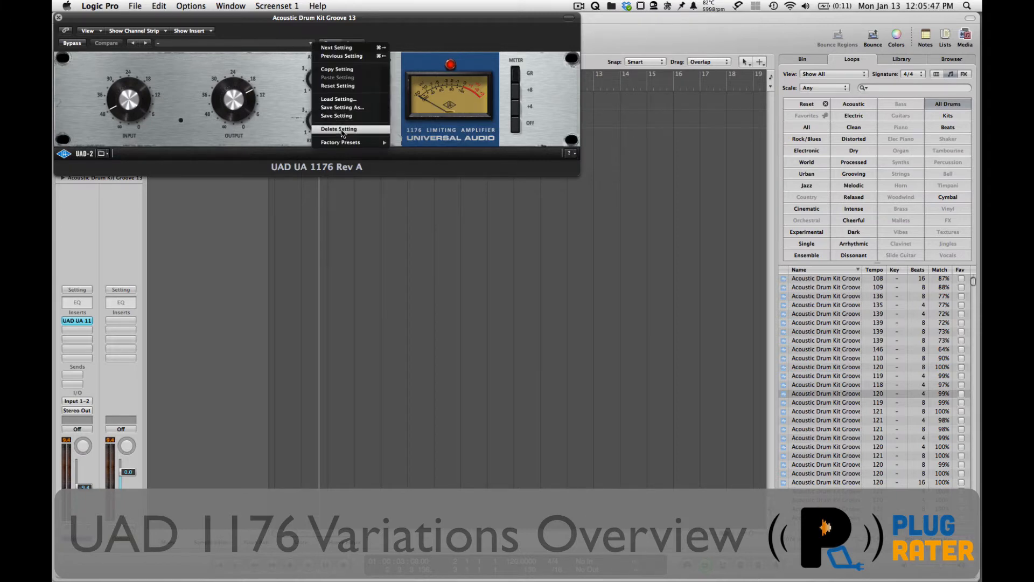
left_click(340, 142)
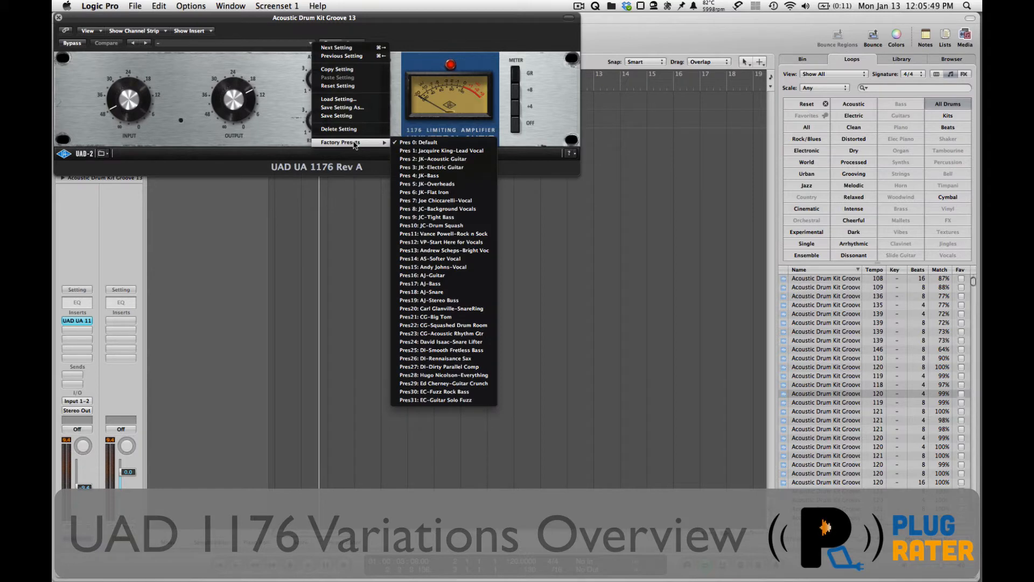
mouse_move(430, 205)
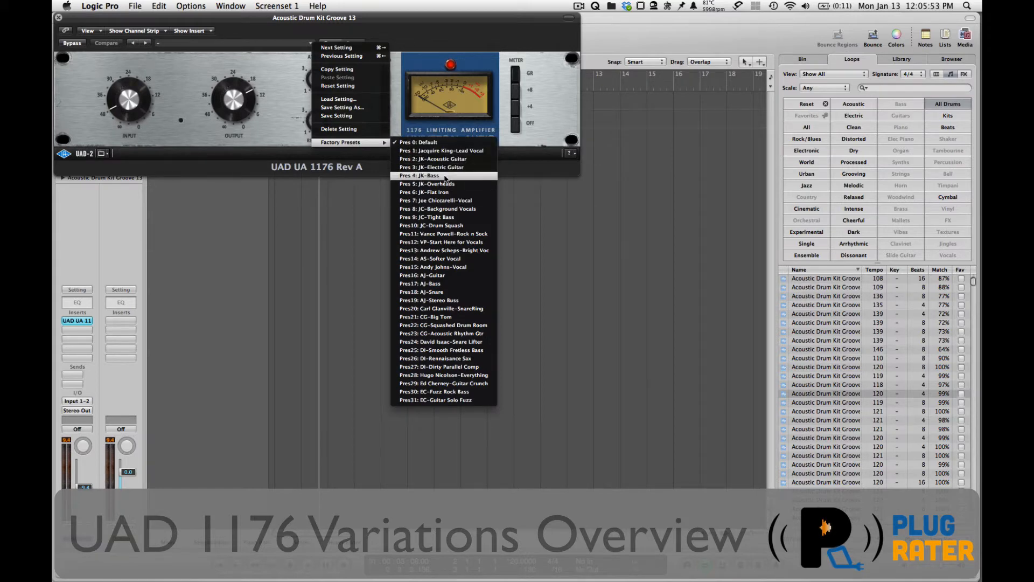
mouse_move(444, 234)
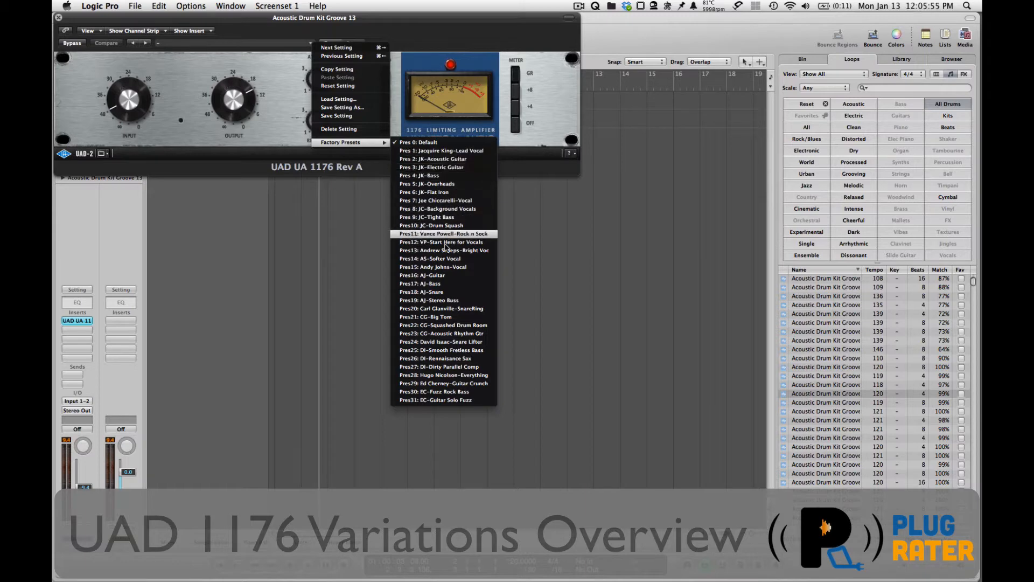
mouse_move(435, 268)
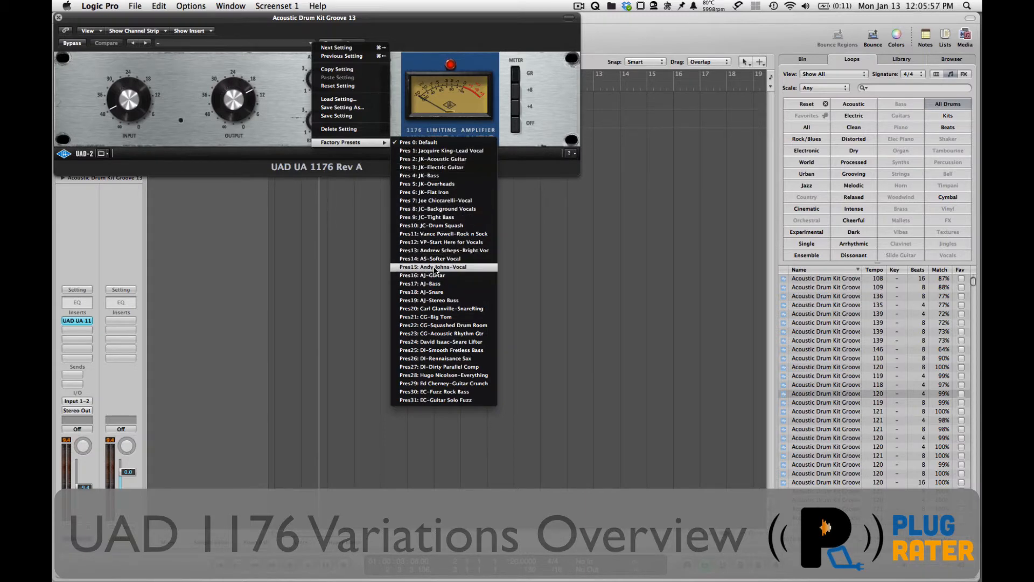
mouse_move(435, 317)
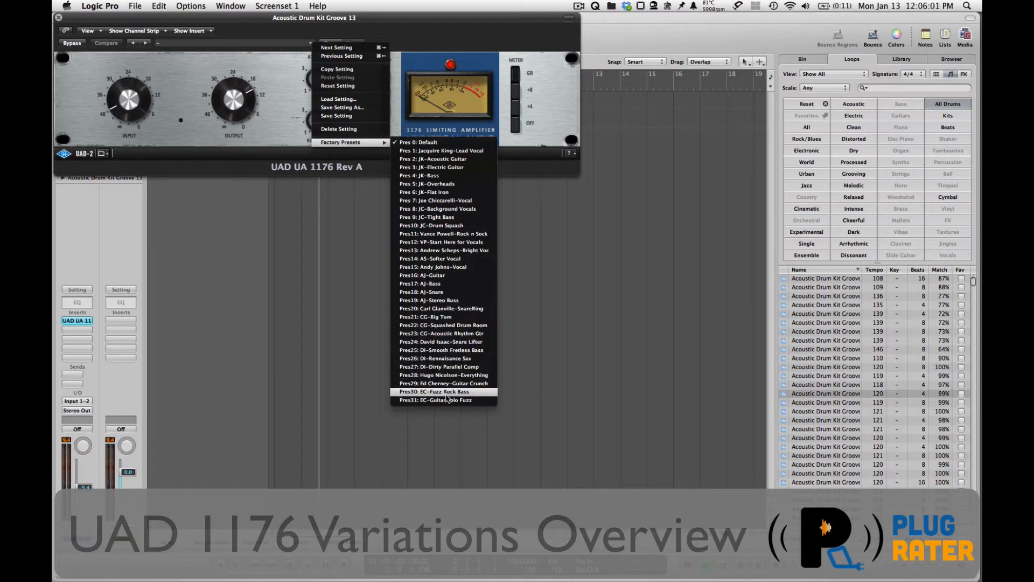
mouse_move(466, 299)
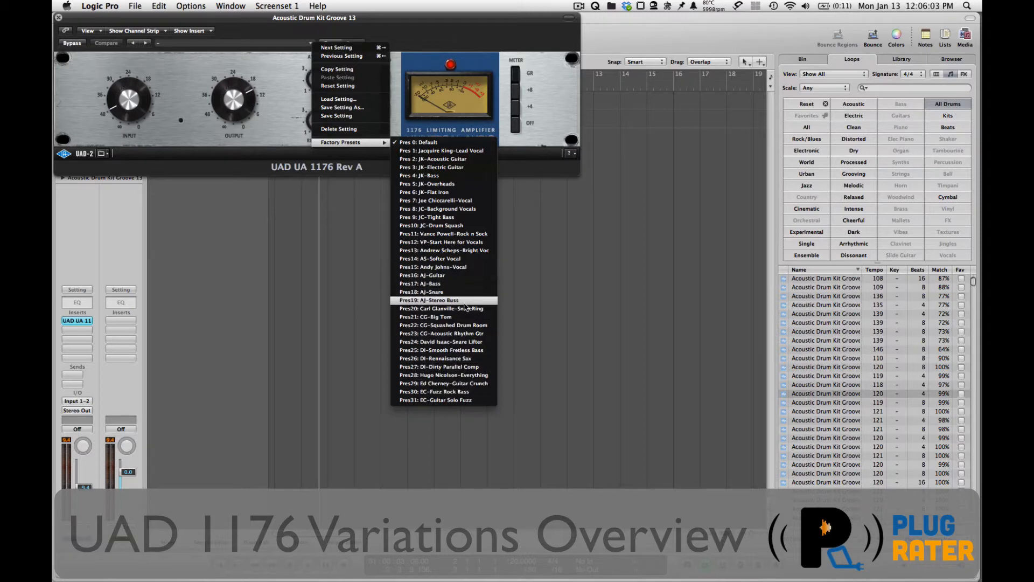
mouse_move(461, 284)
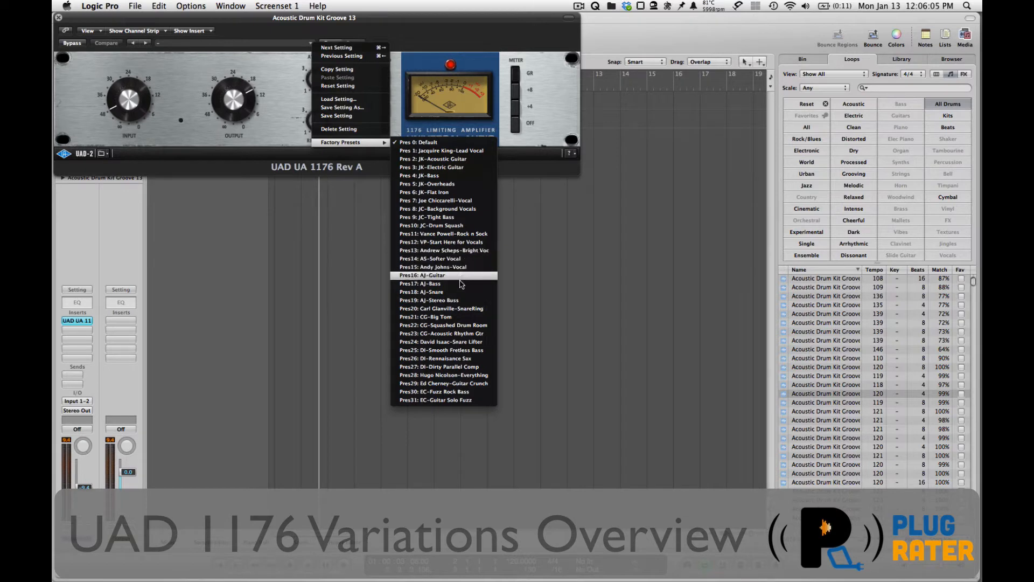
mouse_move(461, 326)
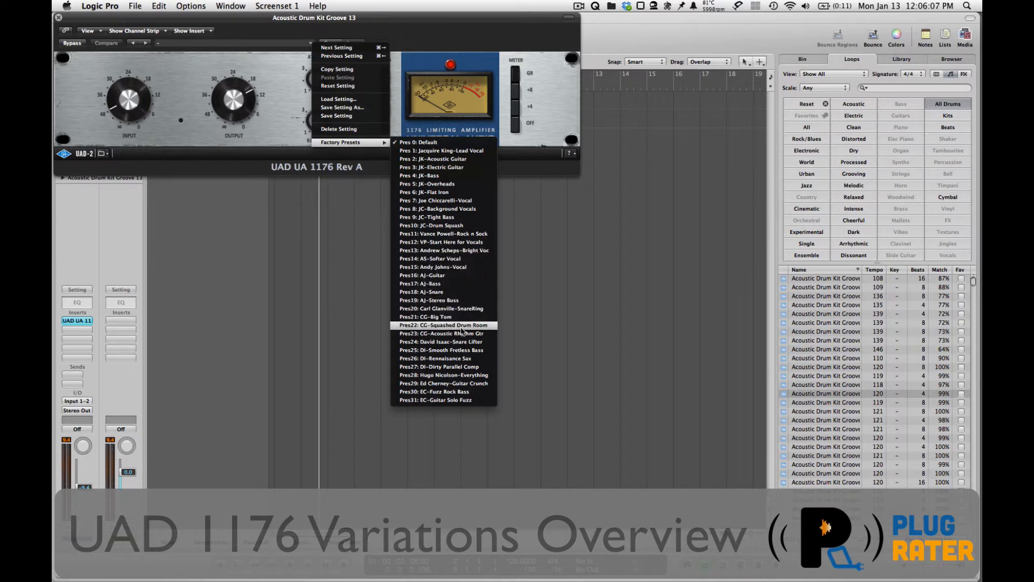
mouse_move(468, 366)
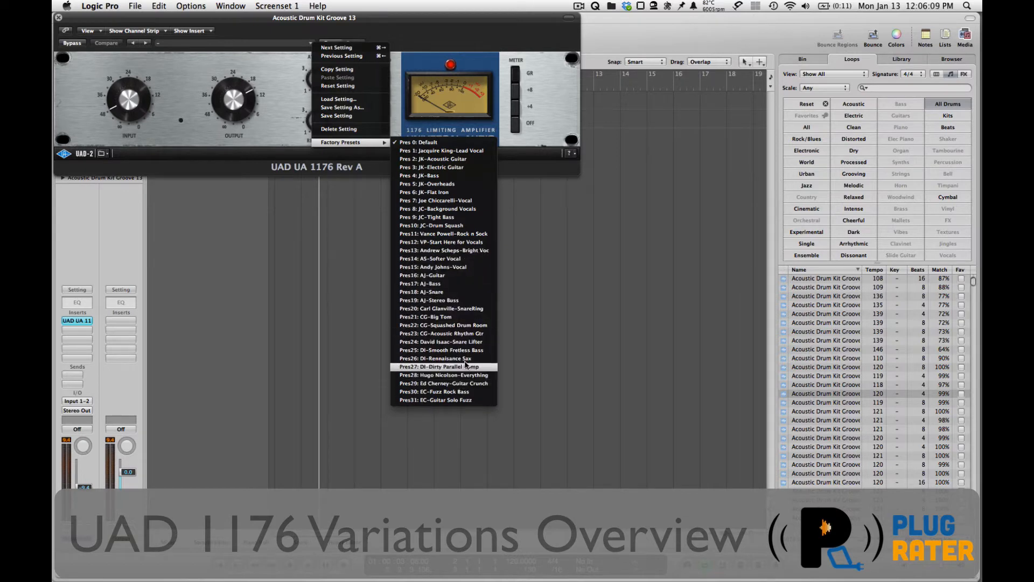
- Load Pres22: CG-Squashed Drum Room and audition the drum loop through it
left_click(444, 325)
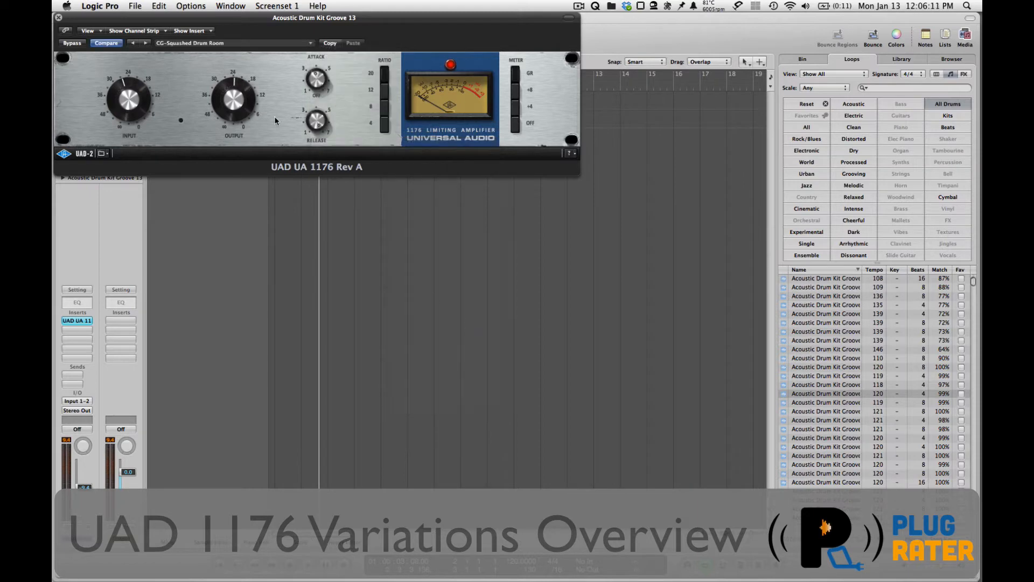
mouse_move(200, 86)
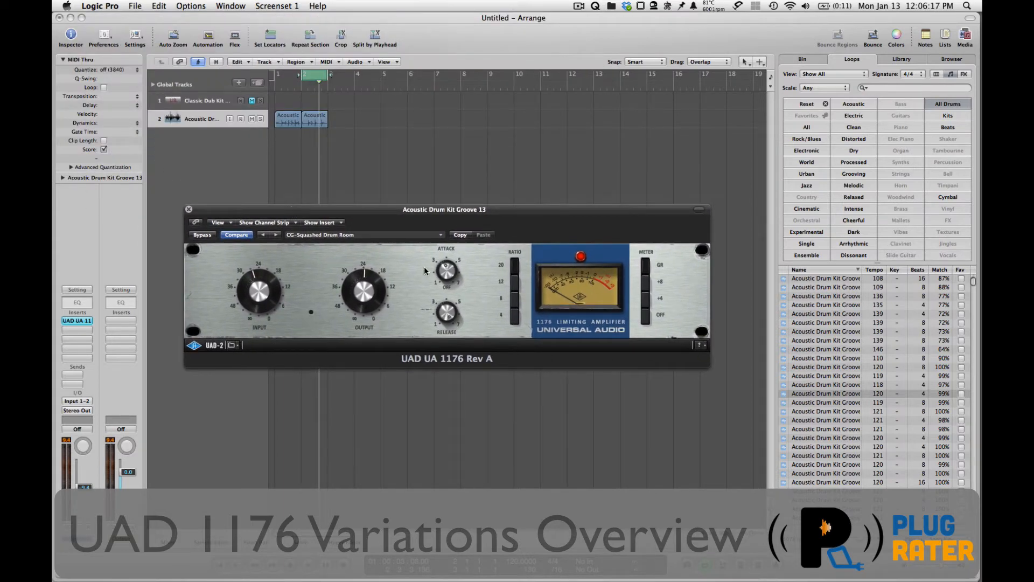
left_click(202, 235)
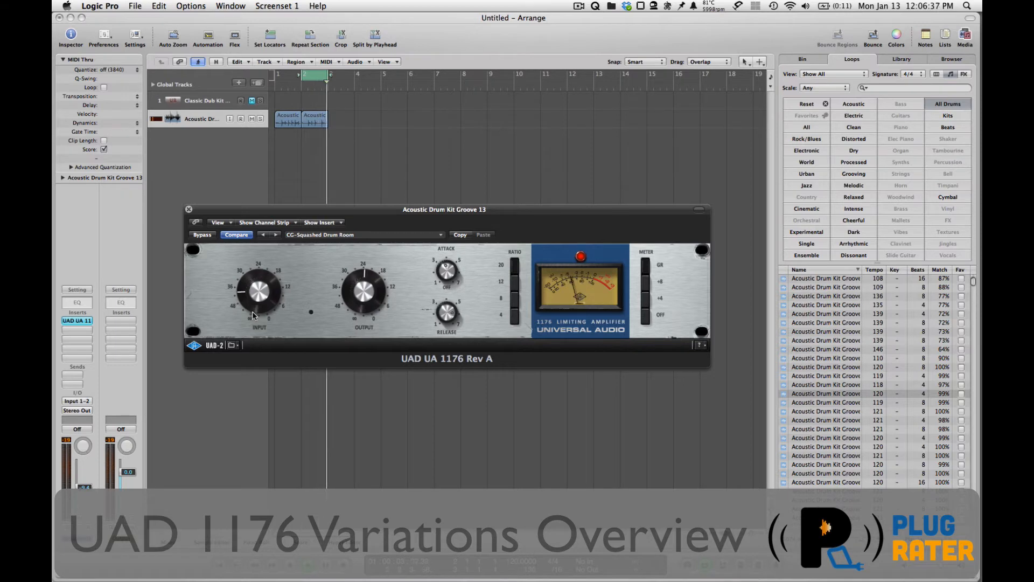
mouse_move(401, 282)
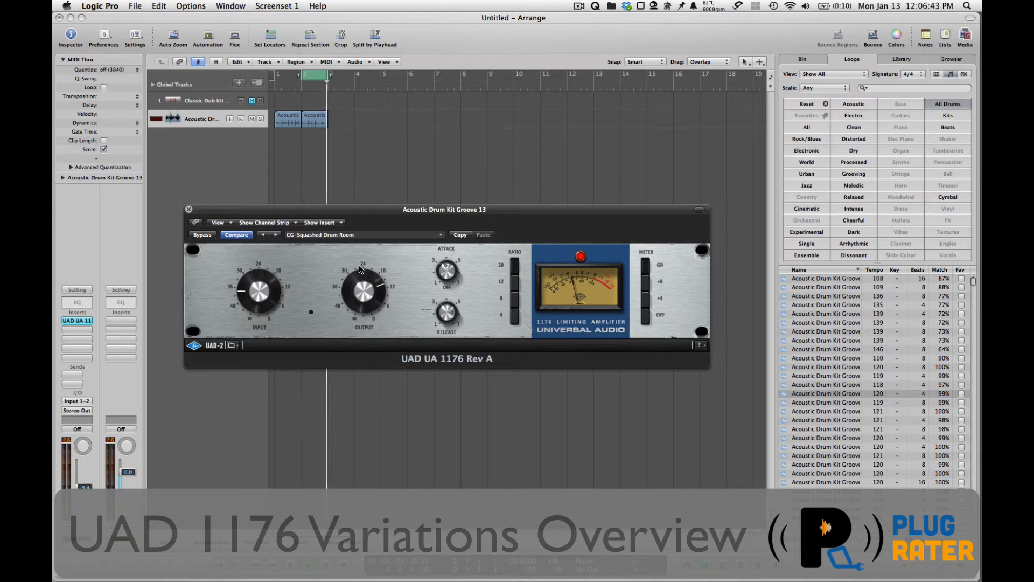
left_click(202, 234)
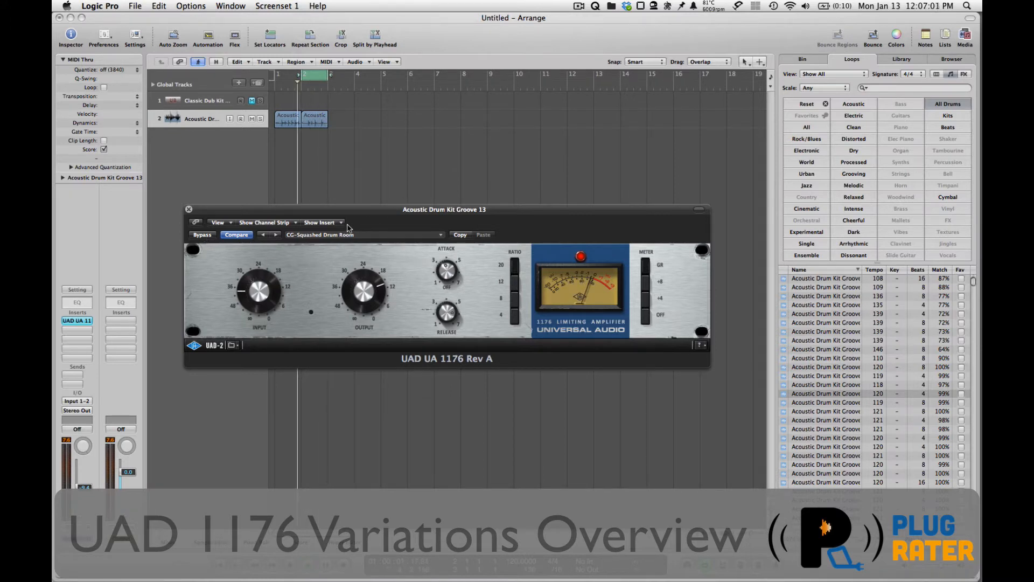
- Park the Rev A window top right and insert the UAD UA 1176AE in the next slot
left_click_drag(444, 209, 529, 23)
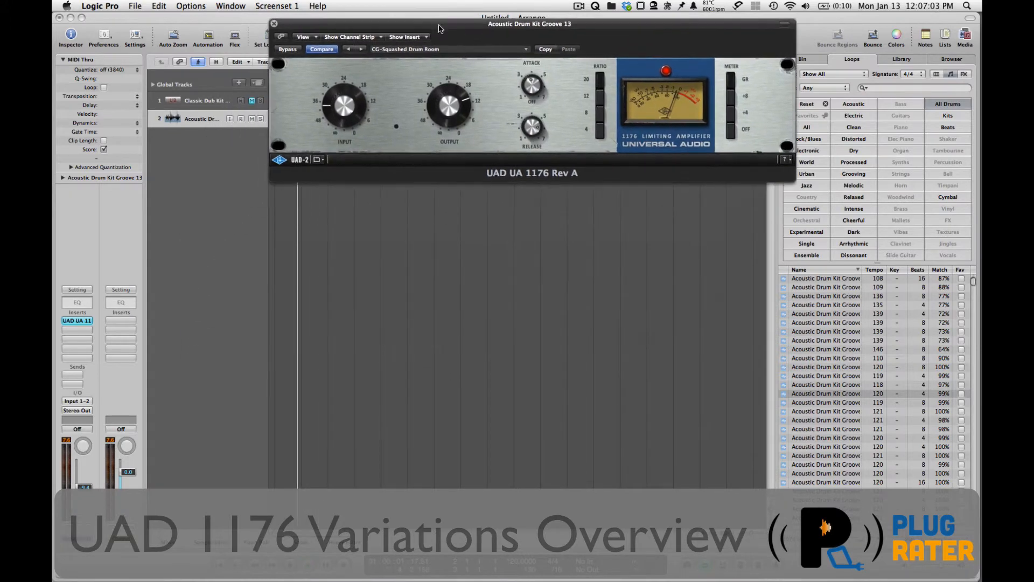
left_click_drag(530, 24, 636, 19)
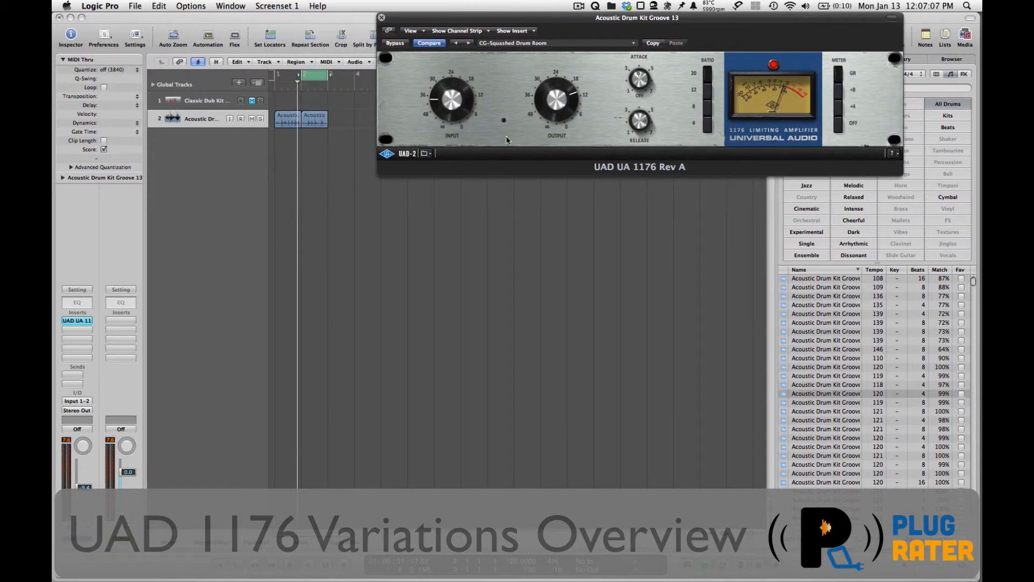
left_click_drag(637, 18, 705, 18)
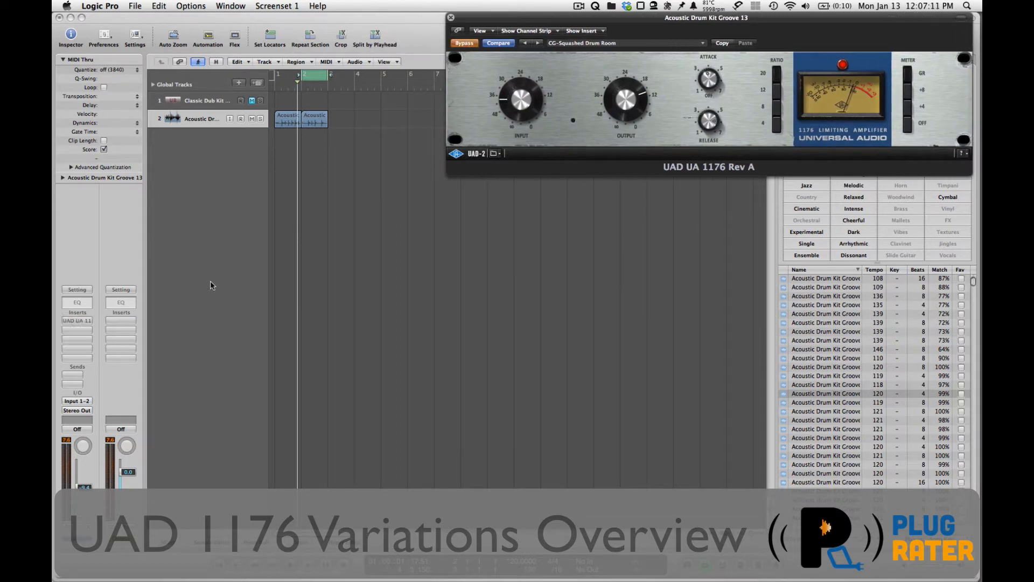
mouse_move(579, 102)
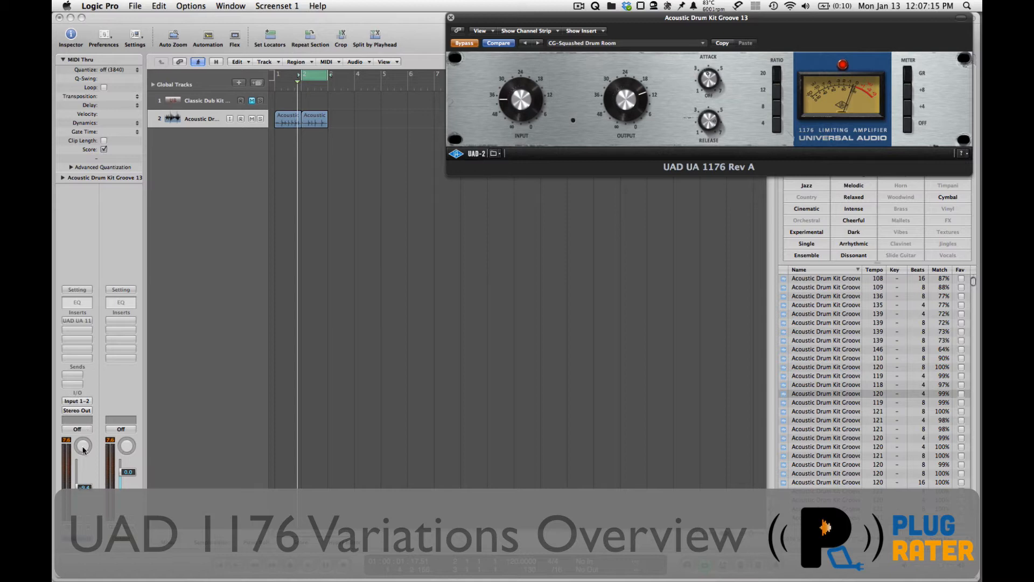
left_click(78, 321)
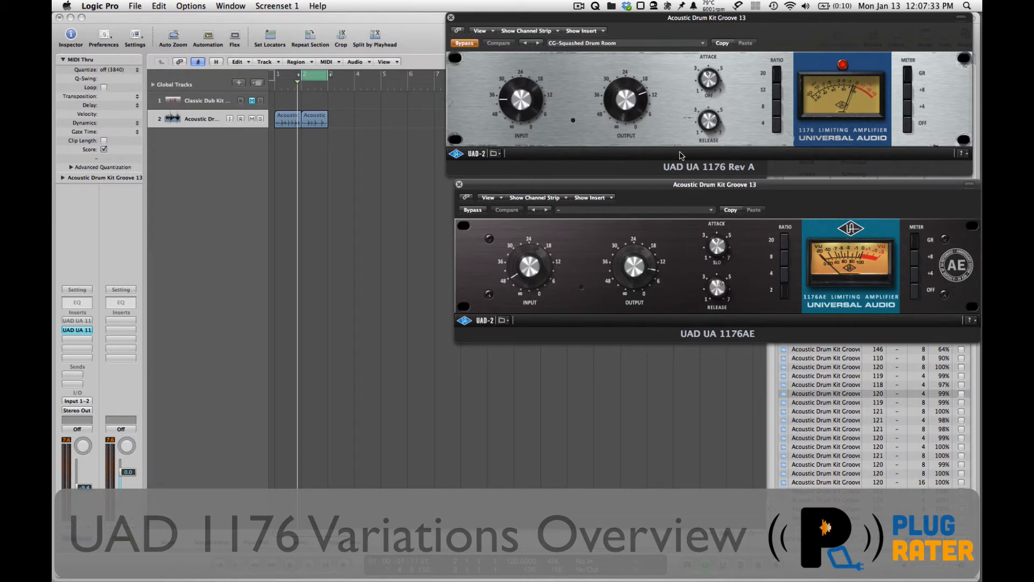
mouse_move(728, 230)
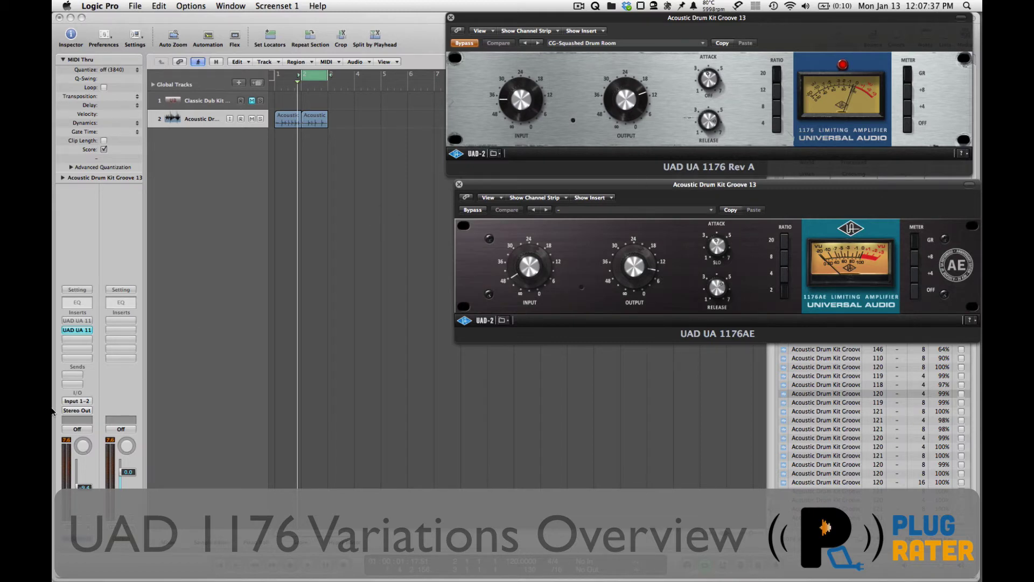
mouse_move(610, 188)
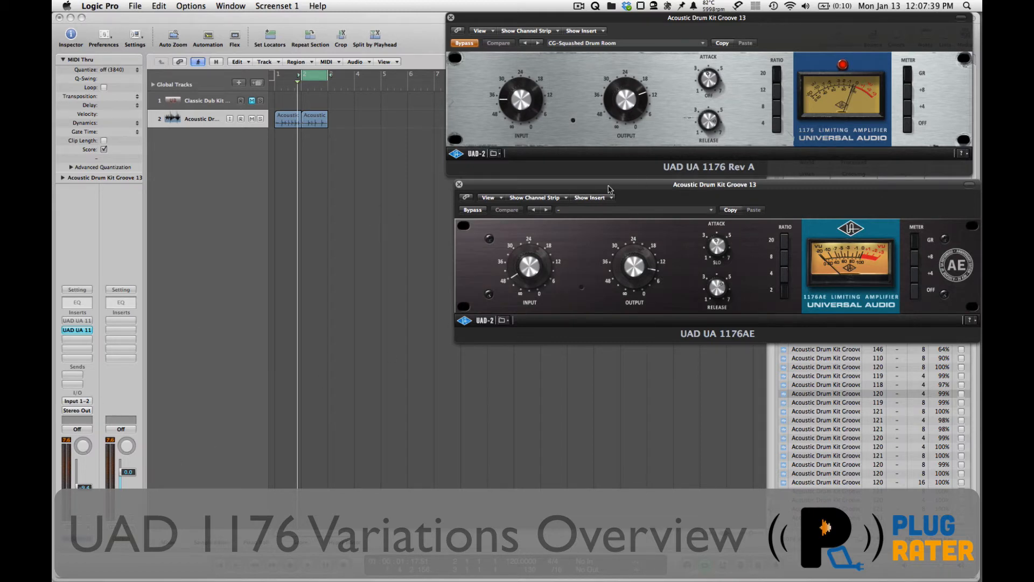
mouse_move(580, 282)
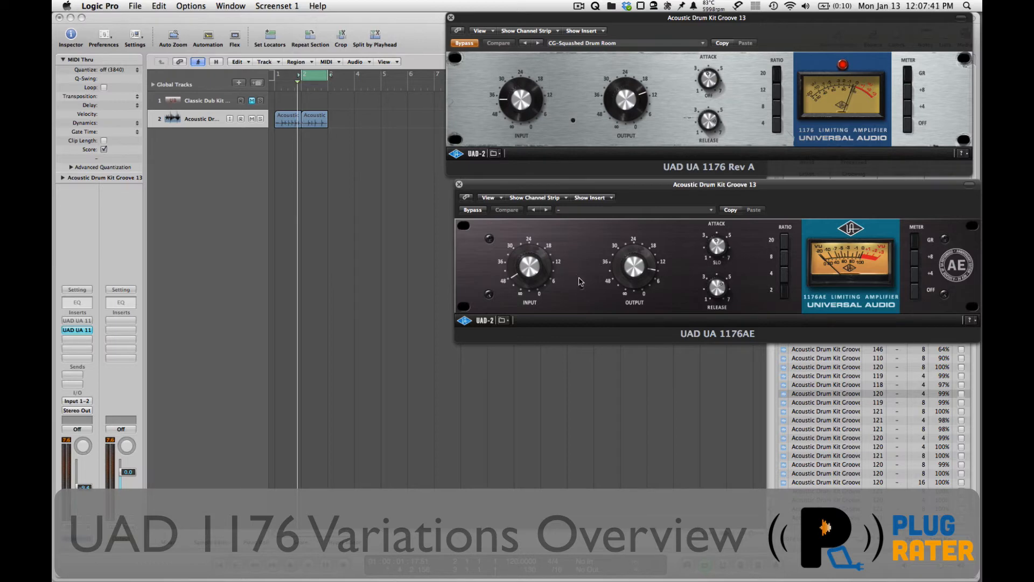
mouse_move(598, 256)
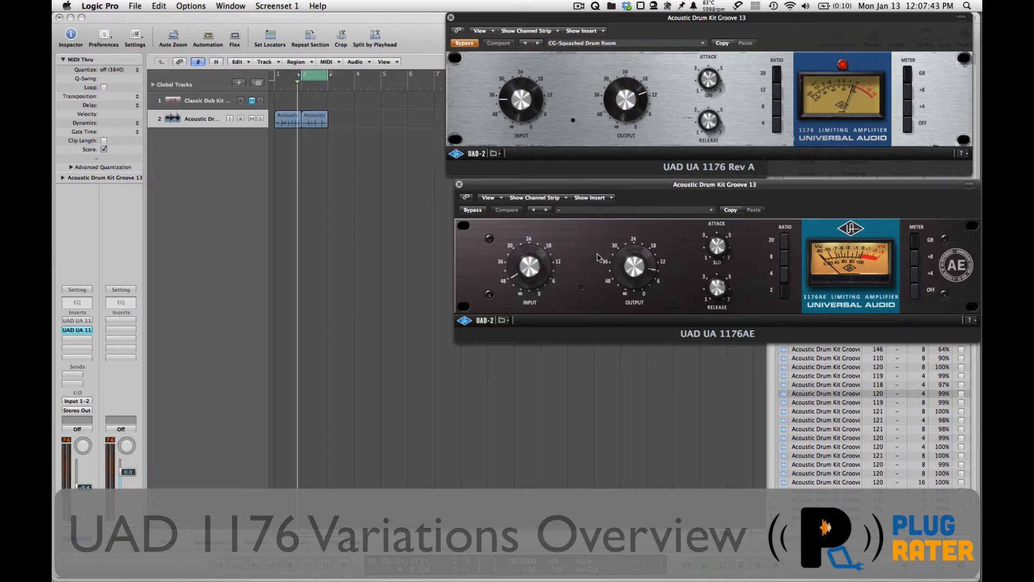
mouse_move(681, 328)
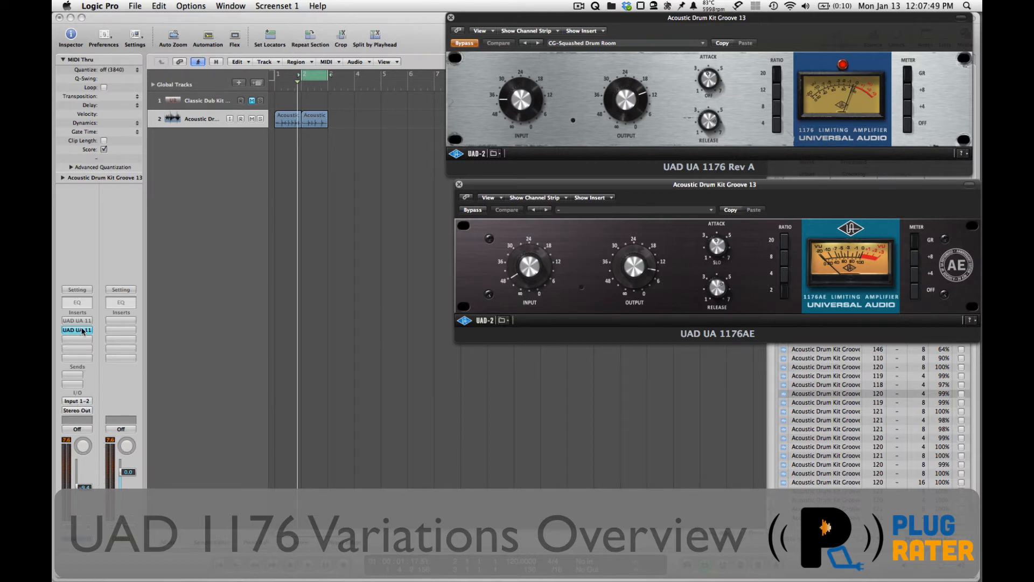
- Insert UAD UA 1176LN Legacy from Audio Units > UAD in the third slot
left_click(77, 331)
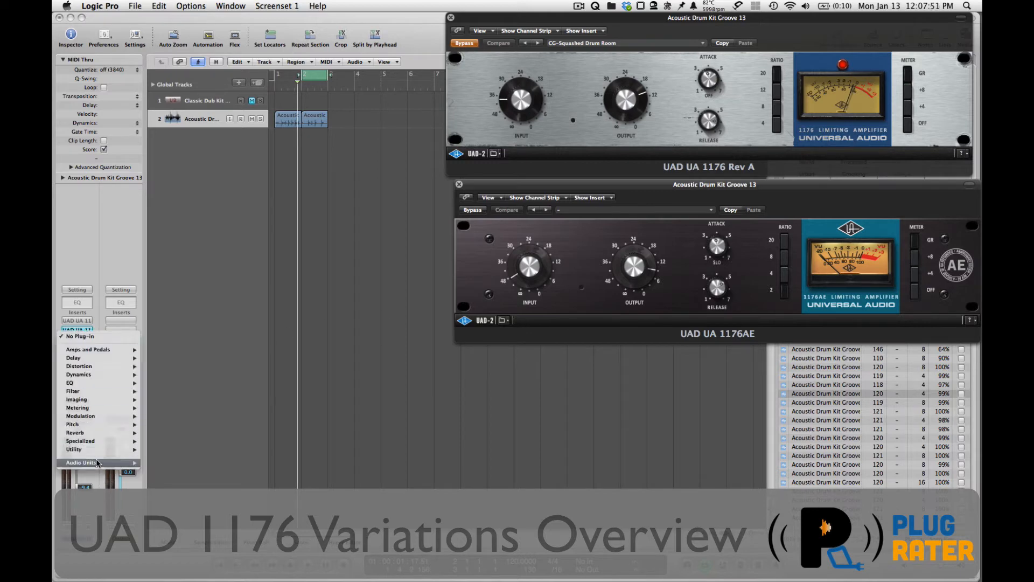
left_click(81, 463)
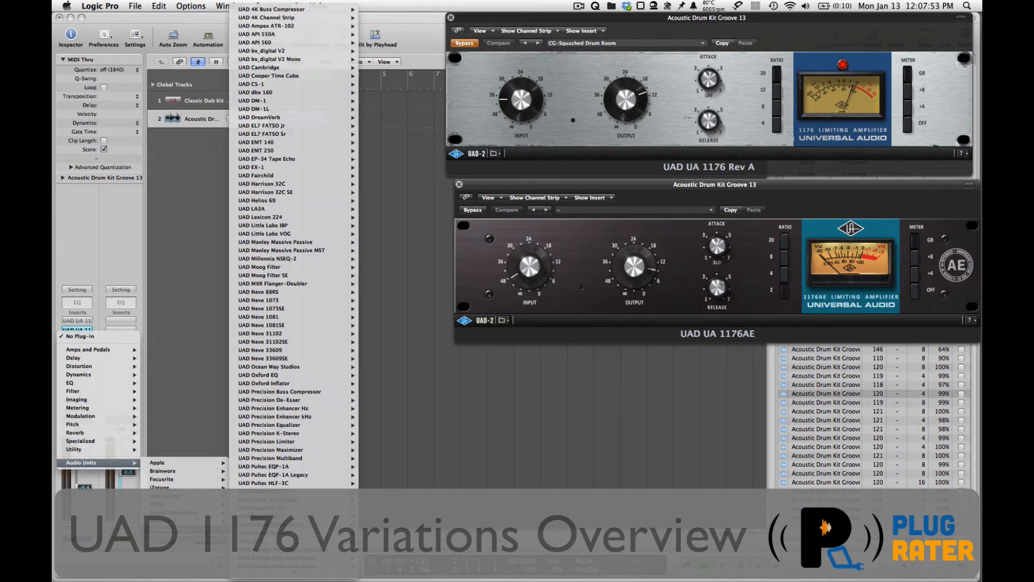
scroll("down", 3)
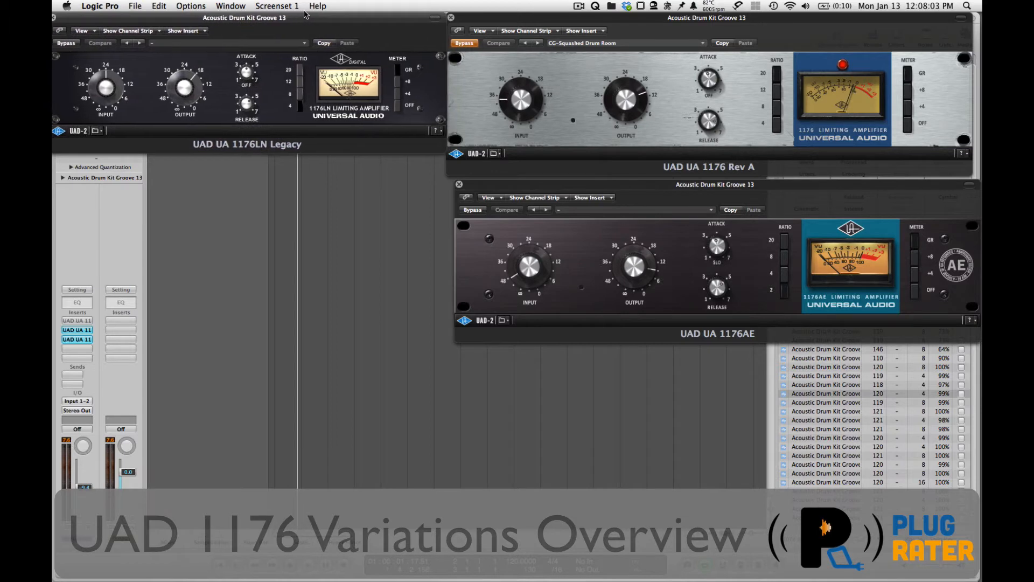
- Insert UAD UA 1176LN Rev E from Audio Units > UAD in the fourth slot
left_click(473, 209)
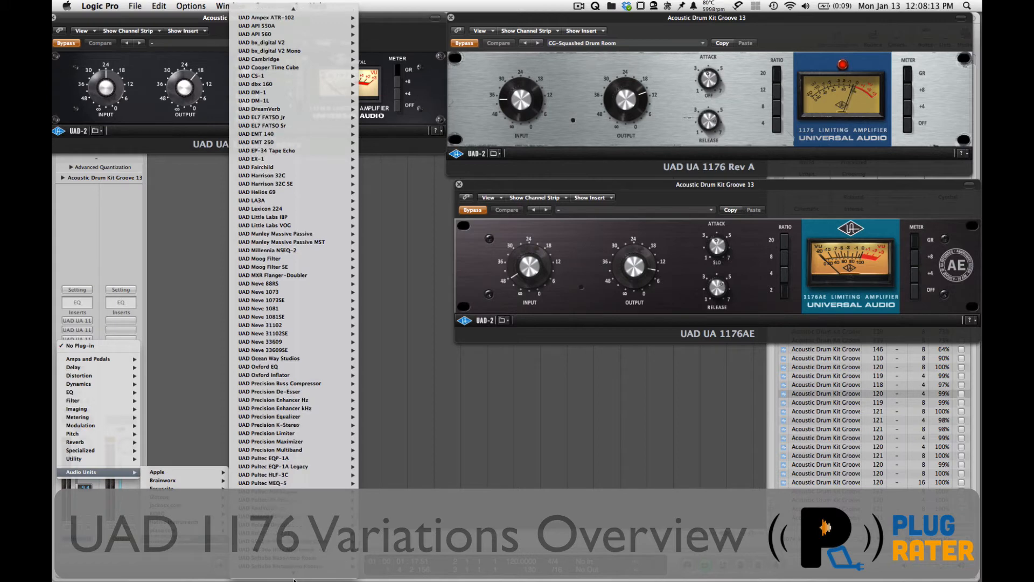
scroll("down", 3)
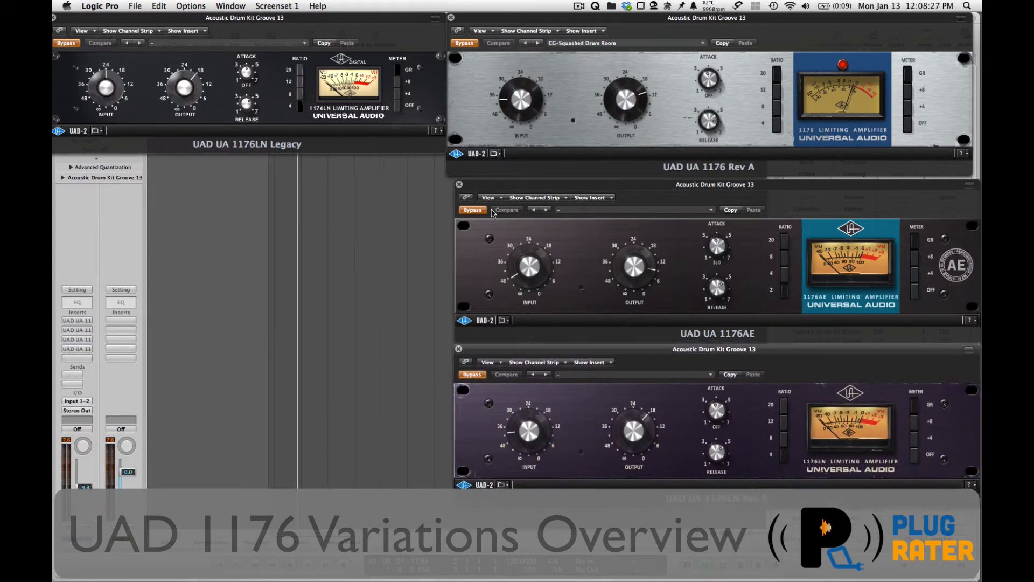
mouse_move(735, 98)
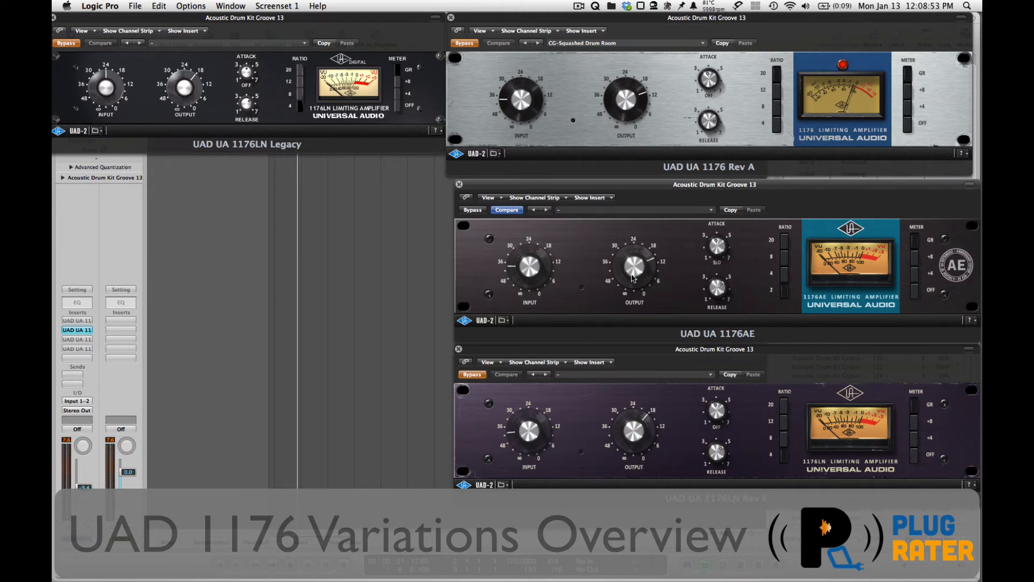
mouse_move(567, 255)
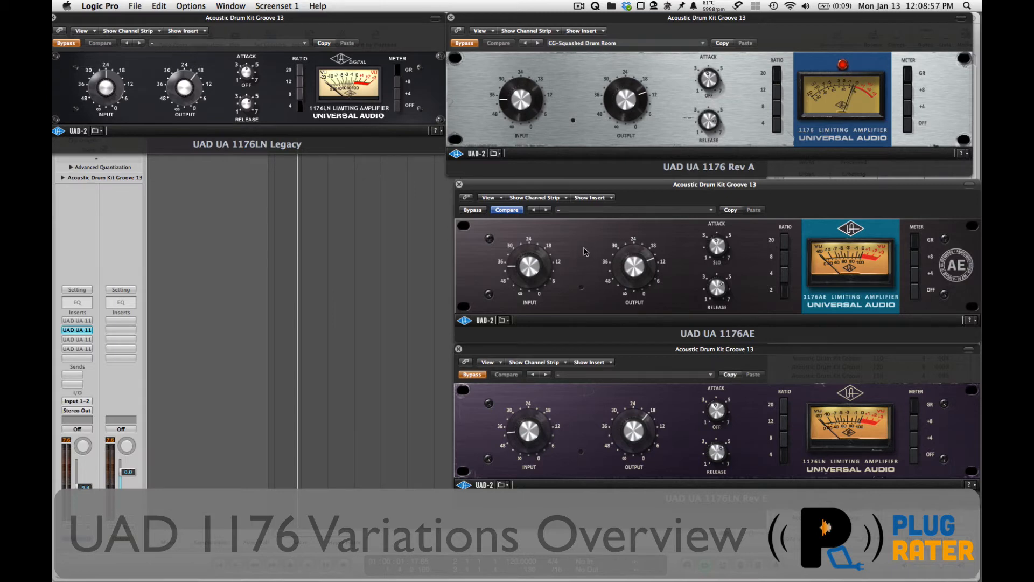
mouse_move(590, 256)
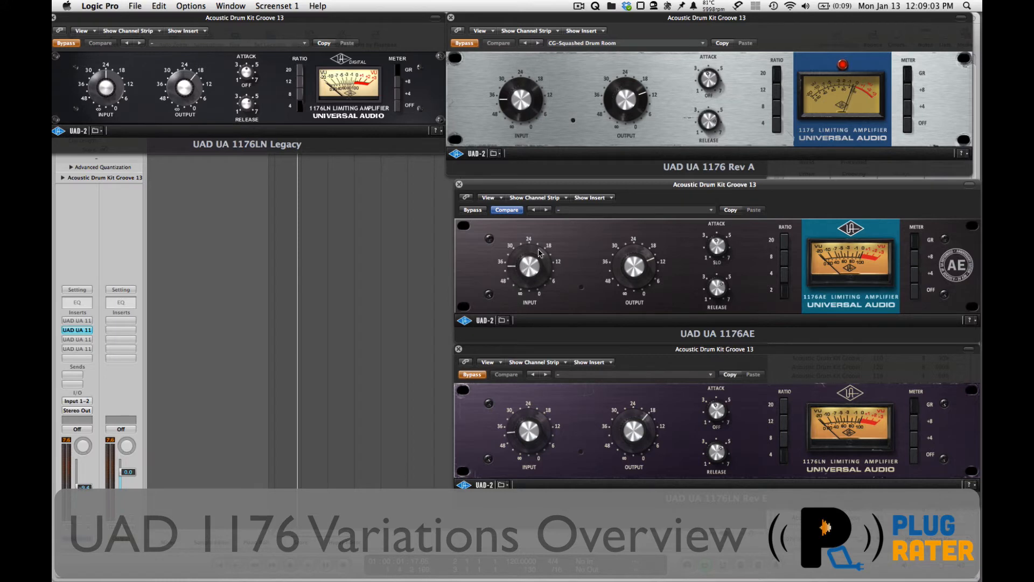
mouse_move(671, 259)
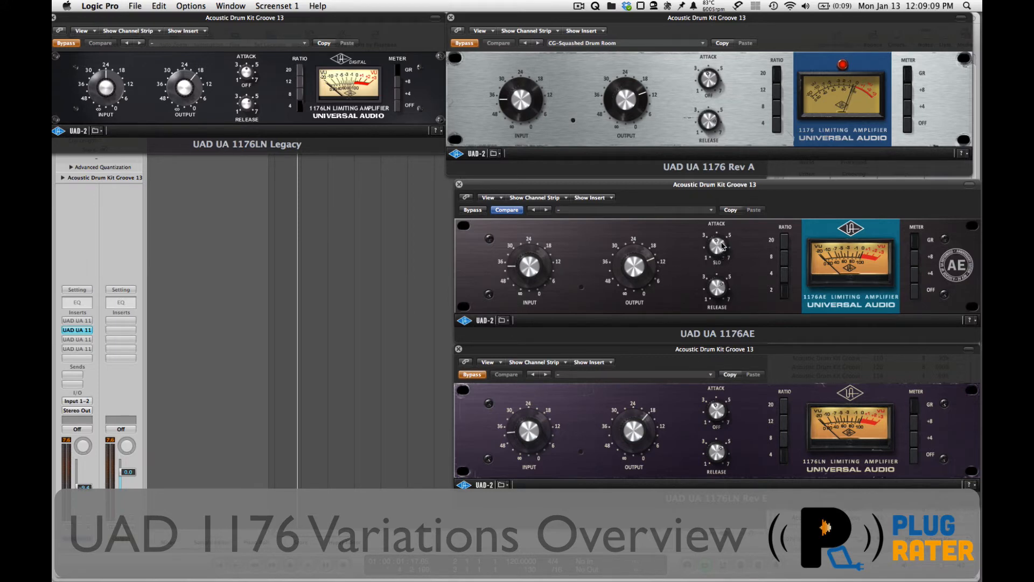
mouse_move(722, 260)
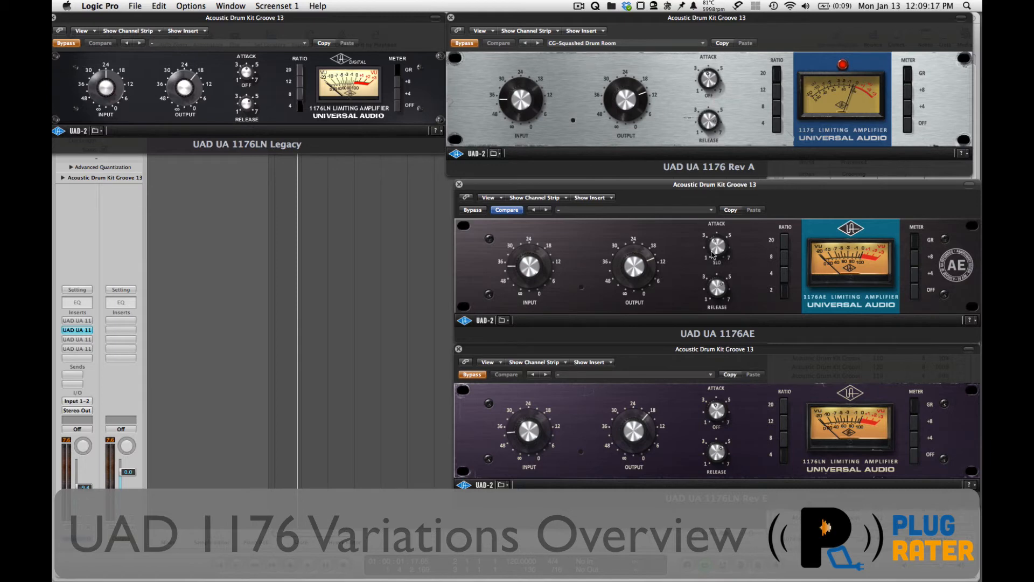
mouse_move(722, 275)
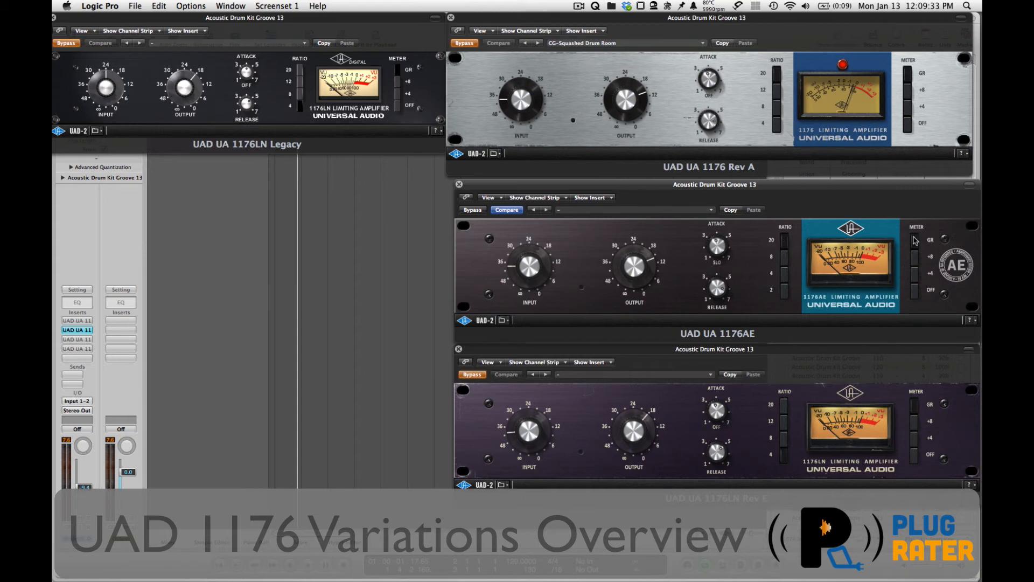
mouse_move(489, 20)
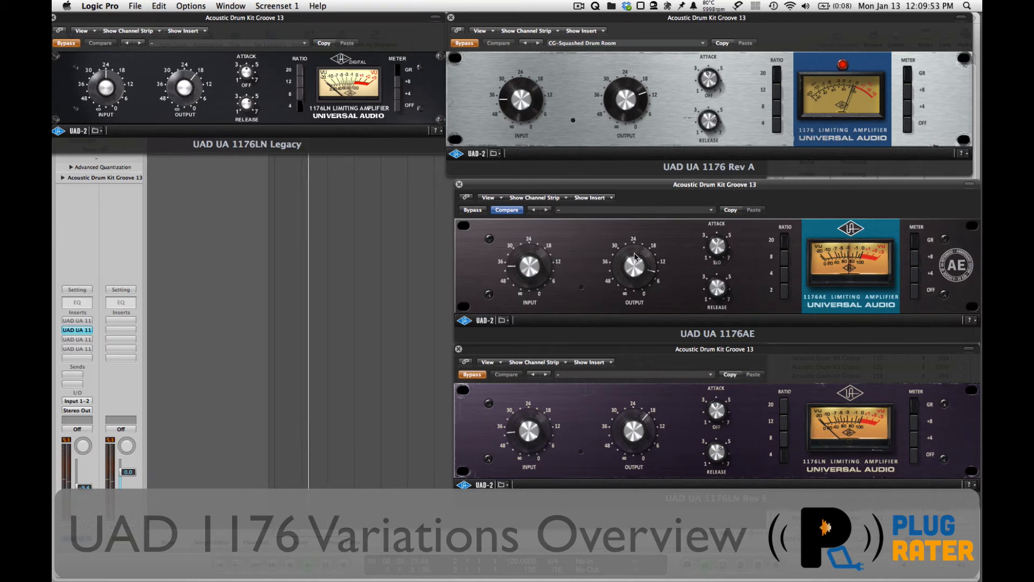
mouse_move(478, 209)
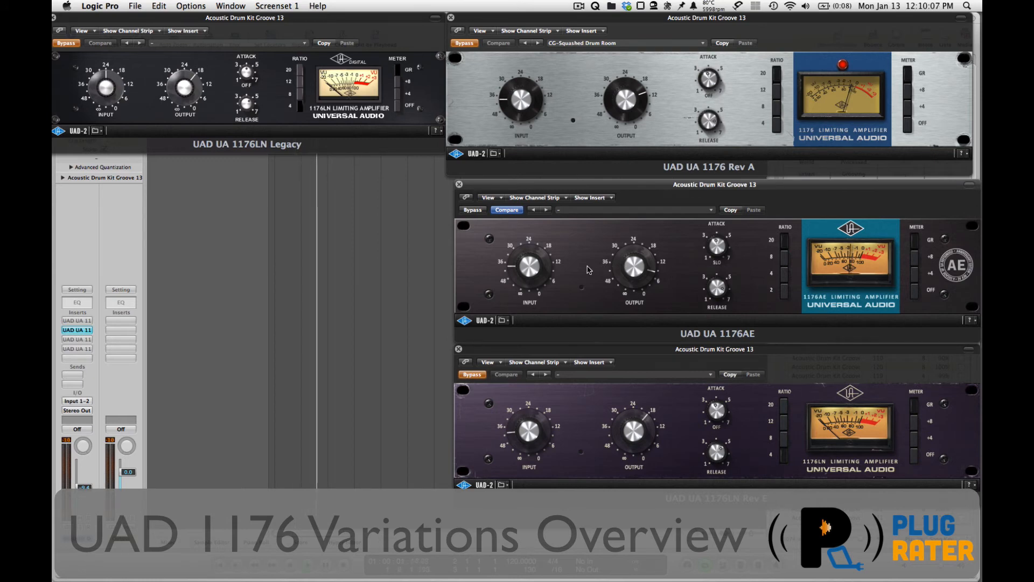
mouse_move(566, 250)
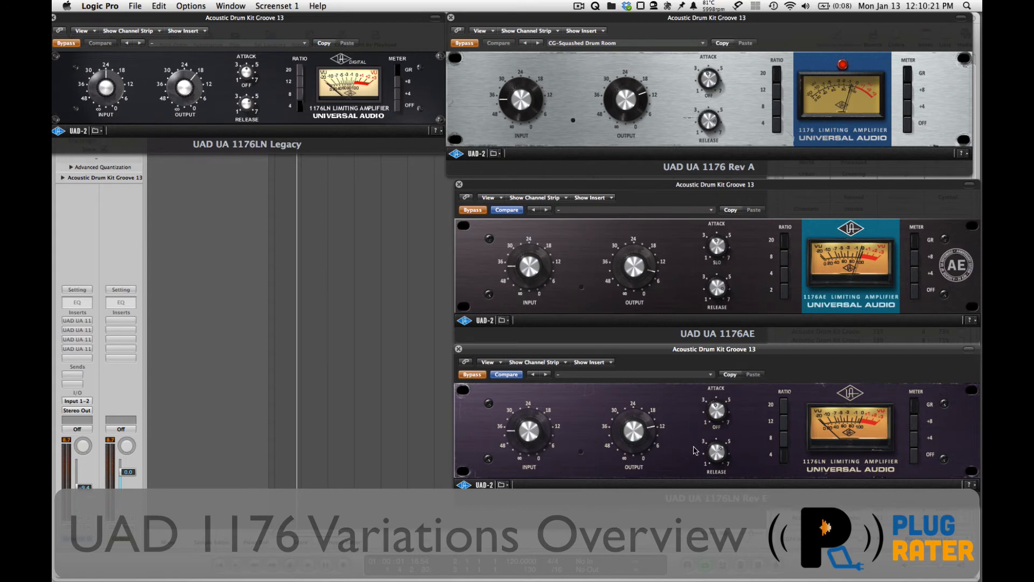
mouse_move(709, 434)
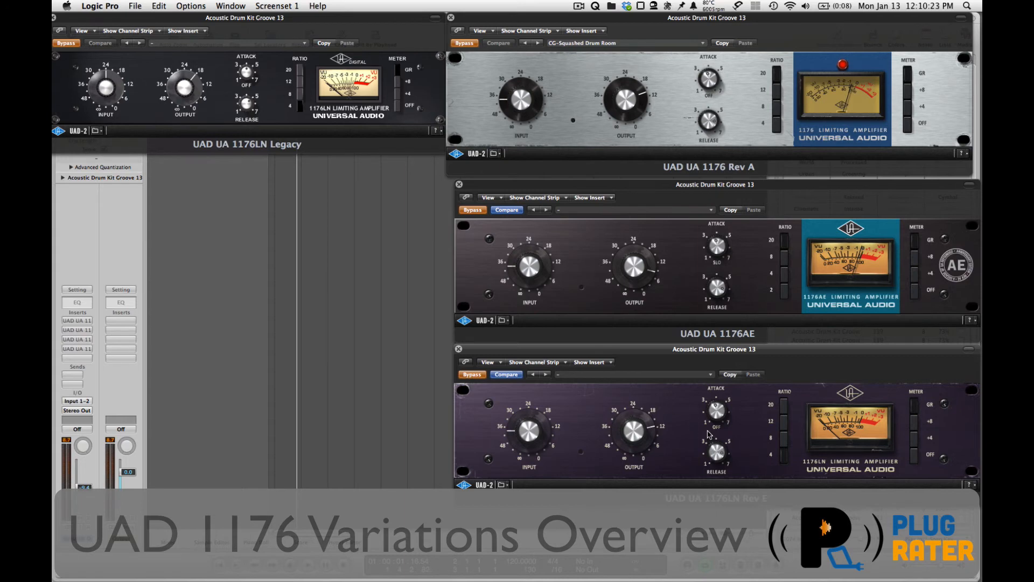
mouse_move(553, 390)
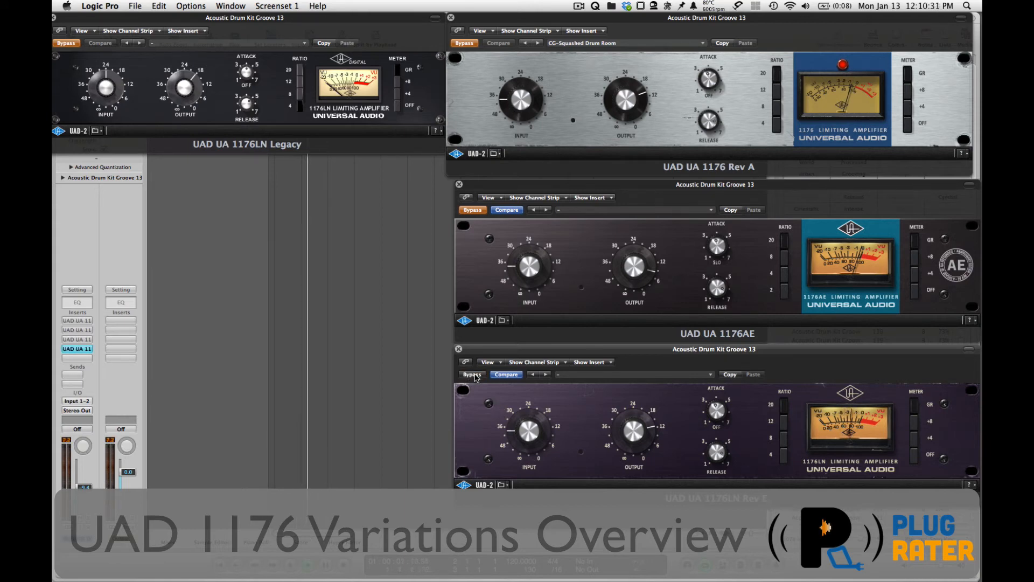
- Toggle the 1176LN Rev E in and out to compare, then bypass the 1176AE
left_click(472, 375)
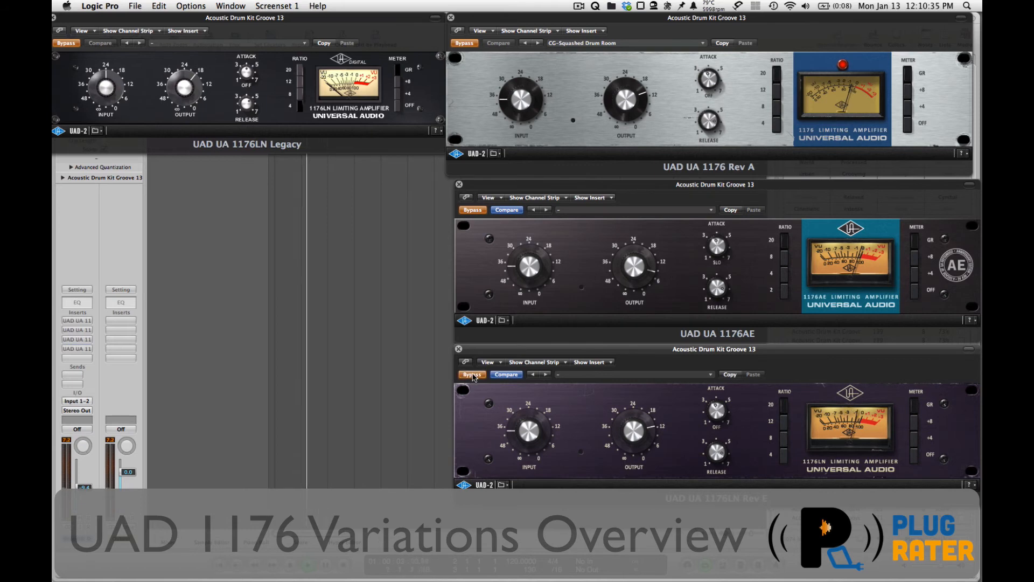
left_click(76, 350)
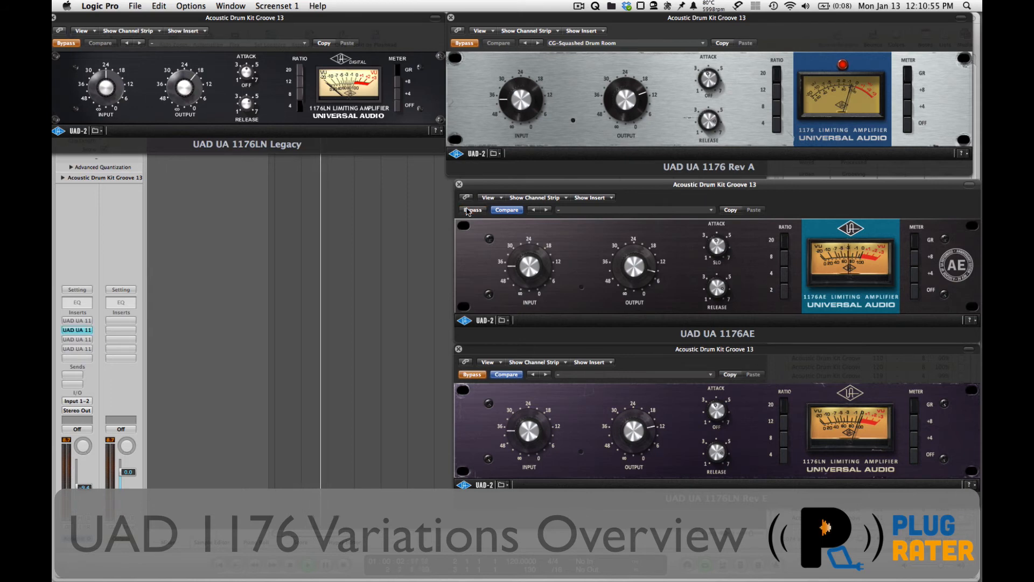
left_click(465, 43)
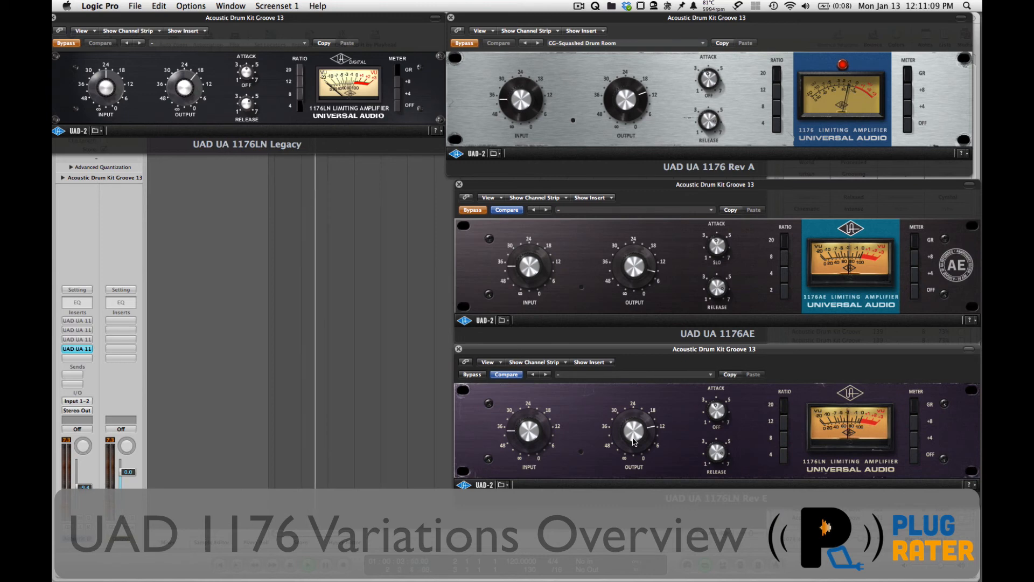
mouse_move(628, 425)
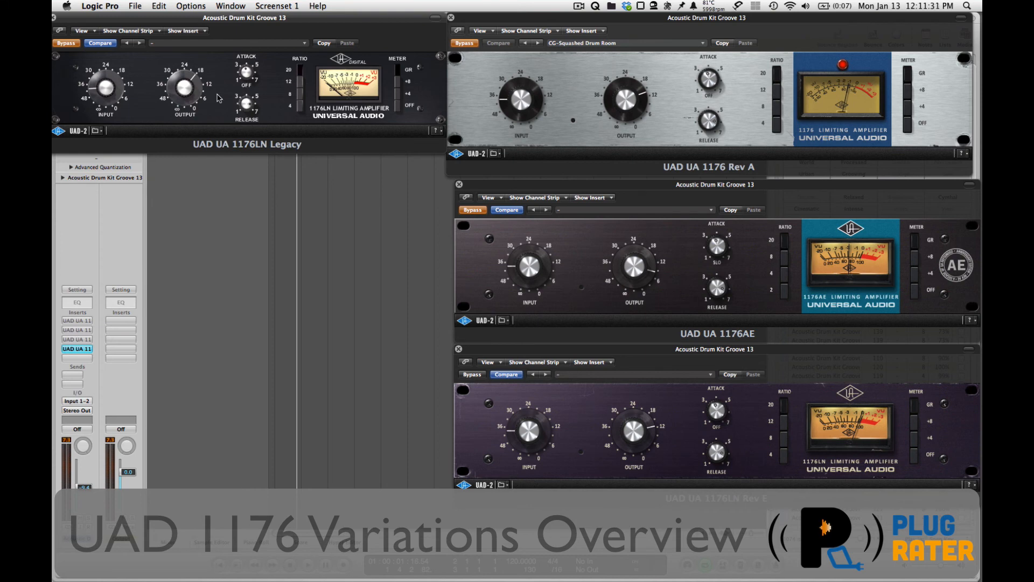
mouse_move(99, 92)
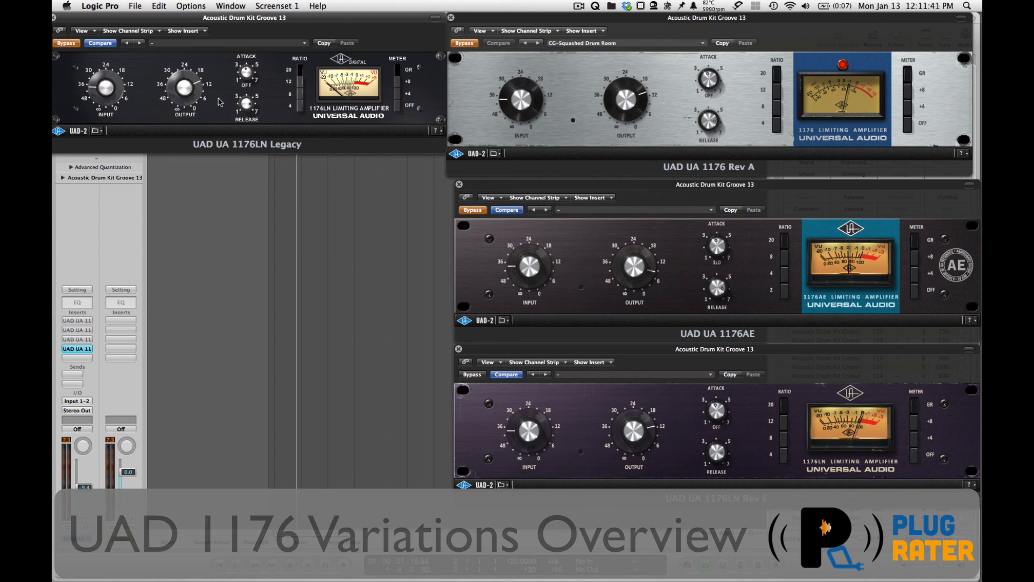
mouse_move(509, 339)
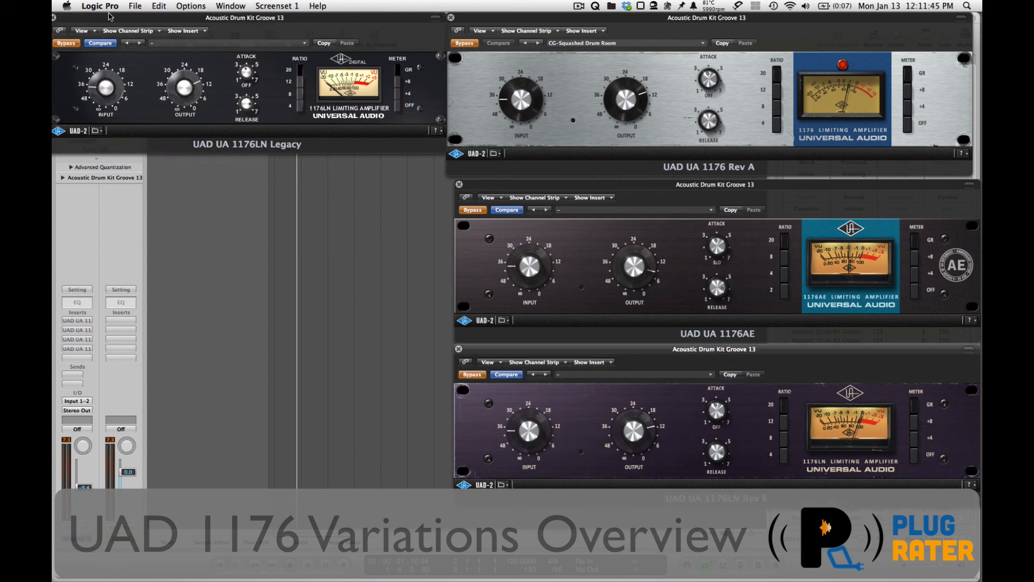
left_click(62, 43)
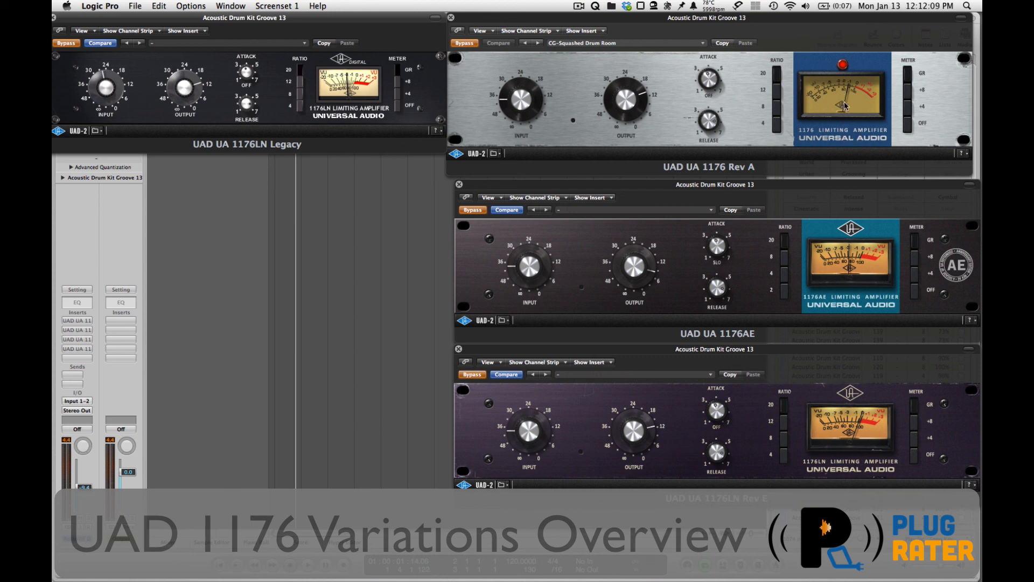
mouse_move(795, 146)
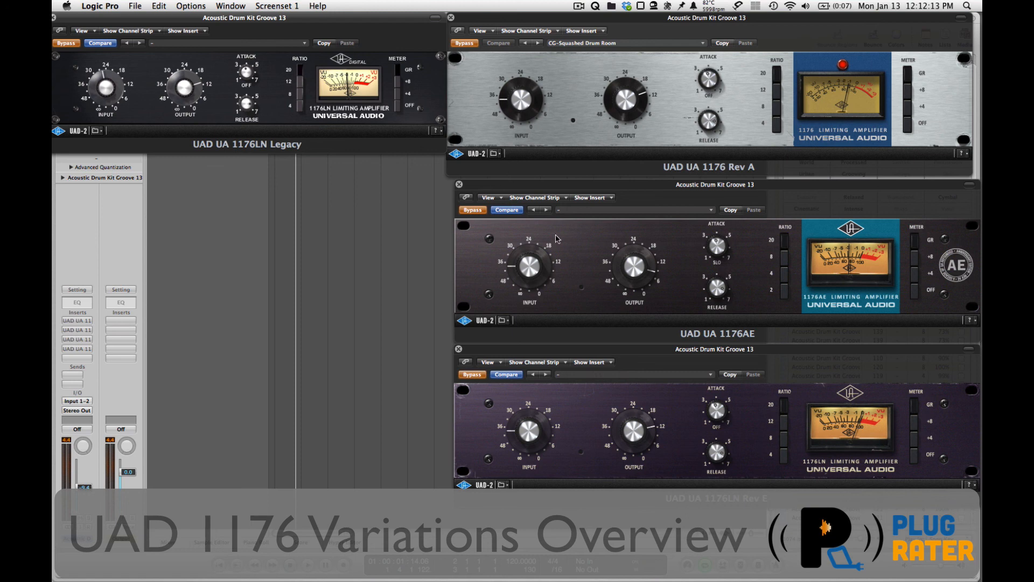
mouse_move(630, 139)
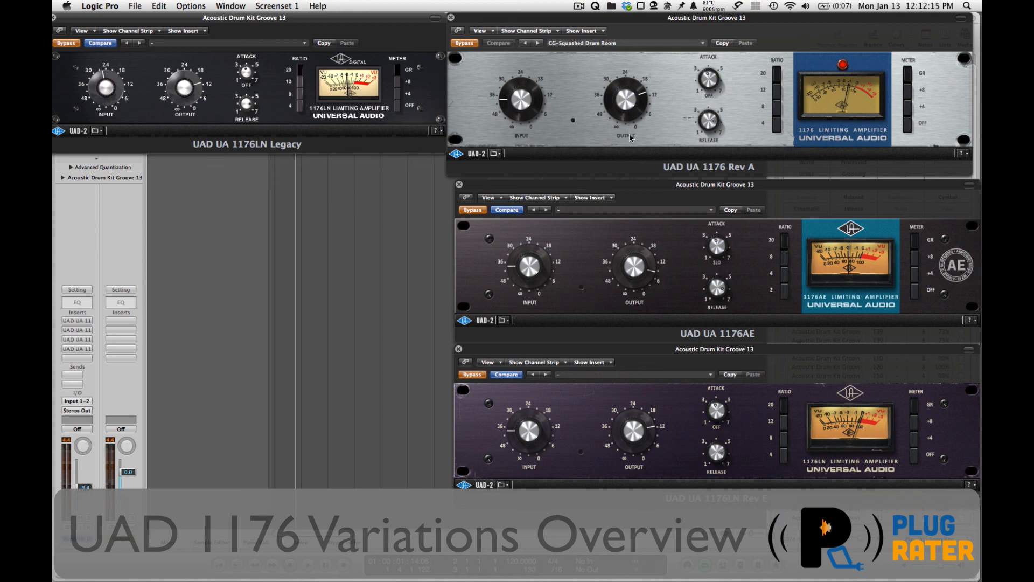
mouse_move(644, 131)
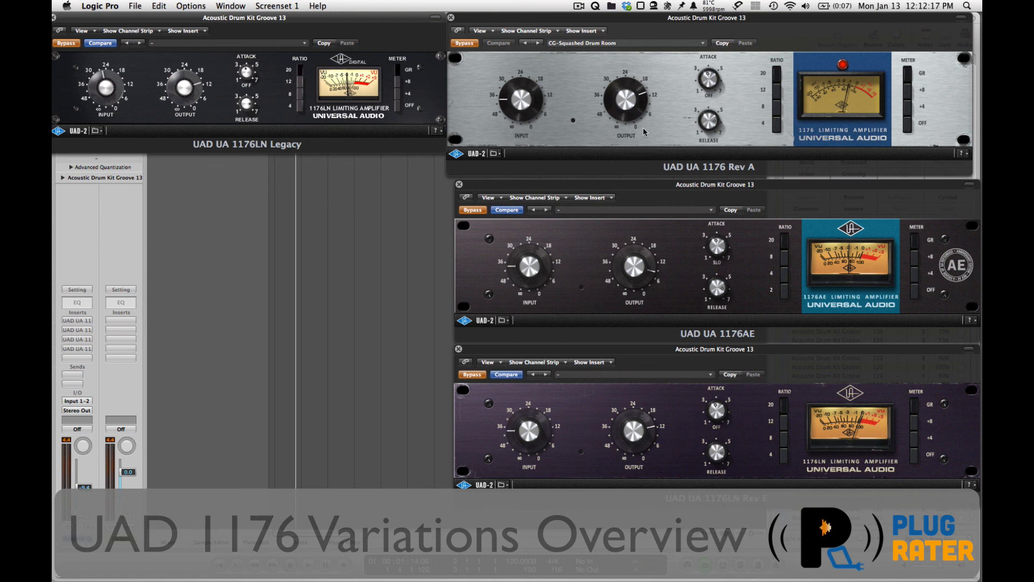
mouse_move(436, 137)
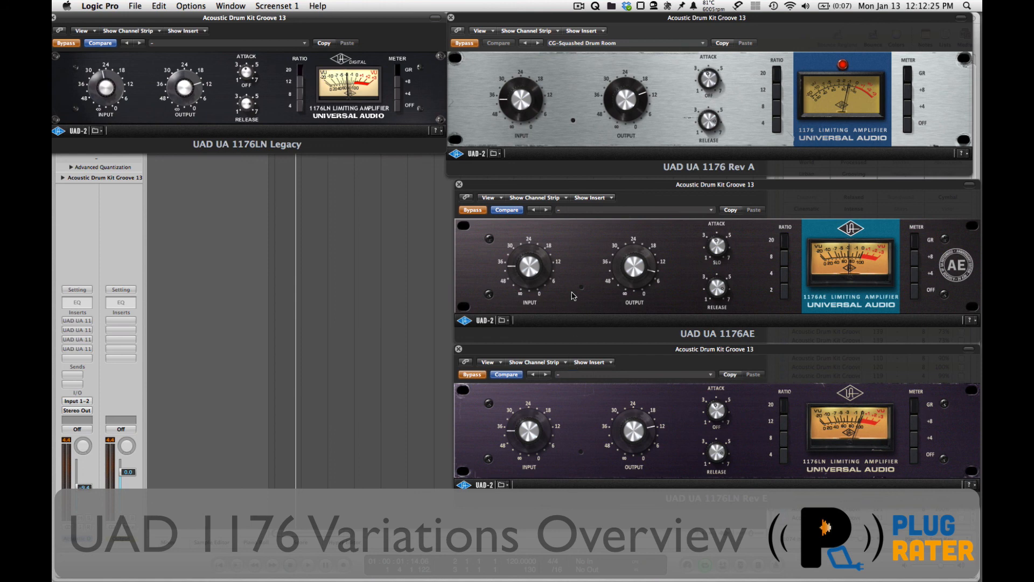
mouse_move(558, 284)
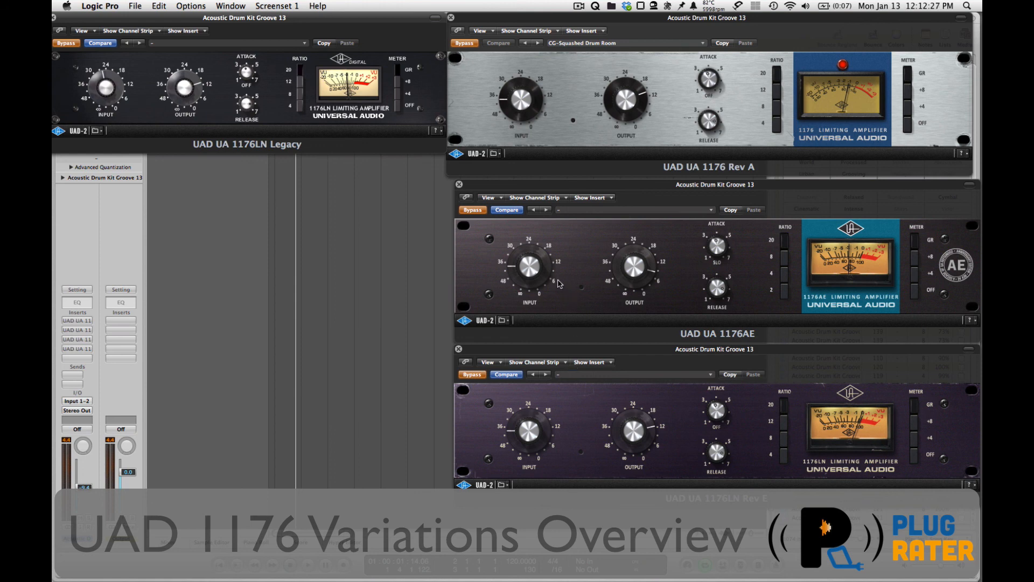